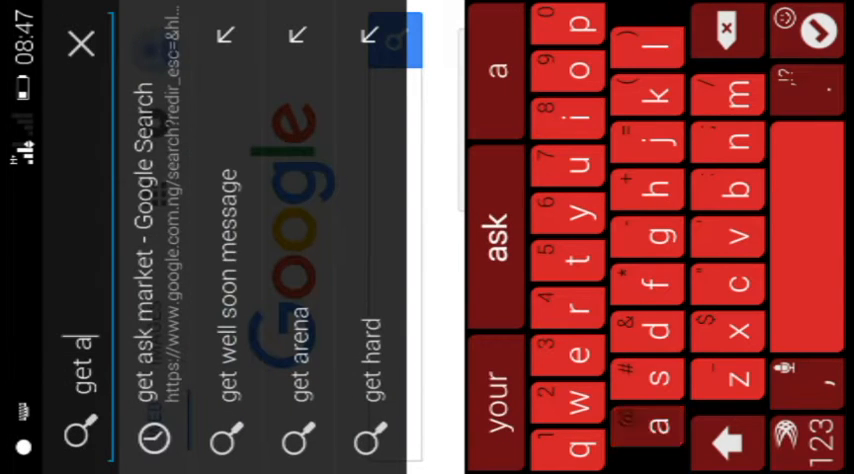
# Search Google for "get apk market" and reach the getapk.co result.
pyautogui.write('pk.co')
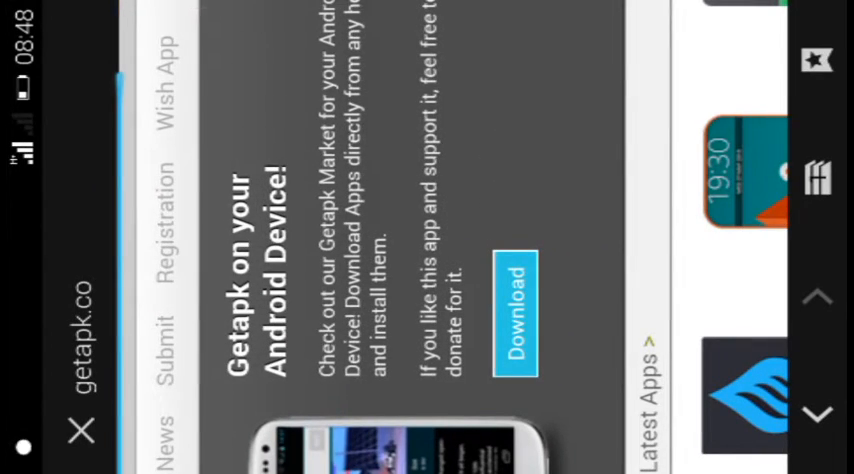
# Scroll the getapk.co page to the Getapk on your Android Device download section.
pyautogui.scroll(-3)
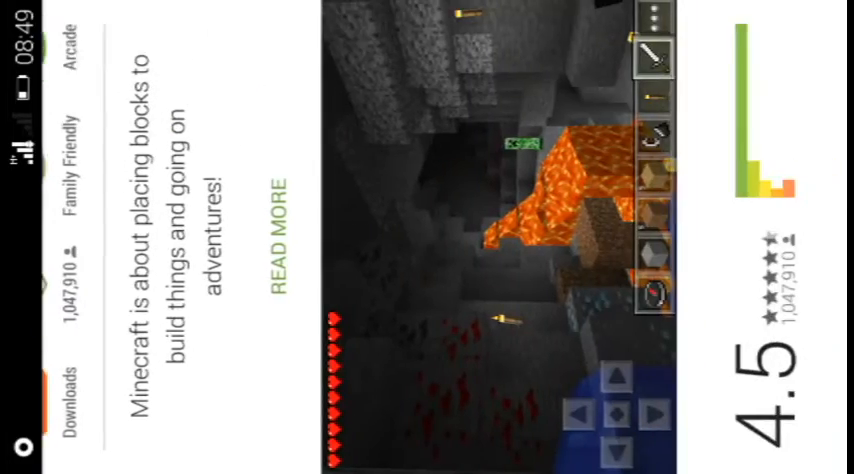
# Scroll through Minecraft: Pocket Edition's screenshots, description and 4.5 rating.
pyautogui.scroll(-3)
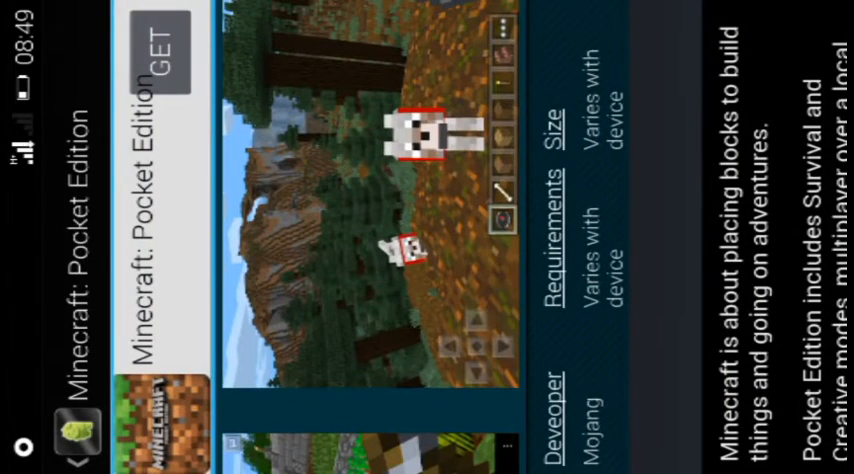
# Use the GET button to reach the Minecraft: Pocket Edition Download page.
pyautogui.click(160, 50)
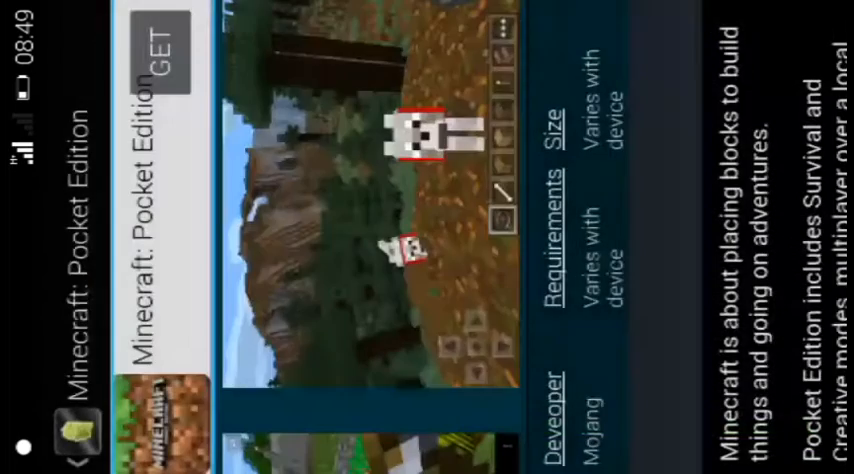
pyautogui.click(168, 56)
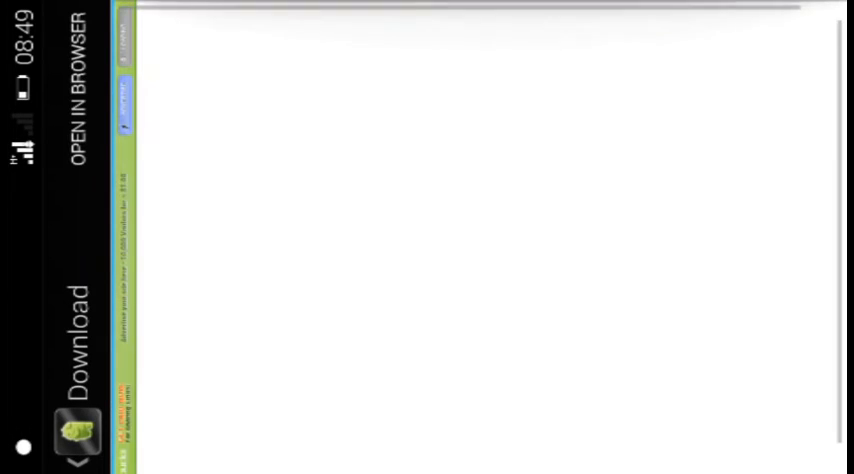